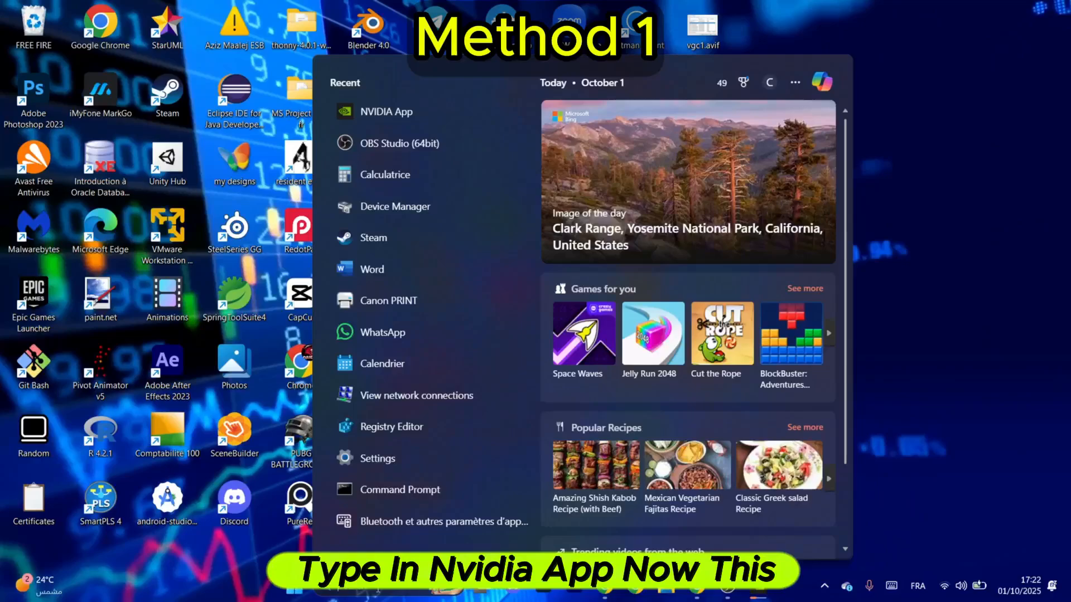
Launch NVIDIA App from the Start menu's Recent list and view its Home page
left_click(386, 111)
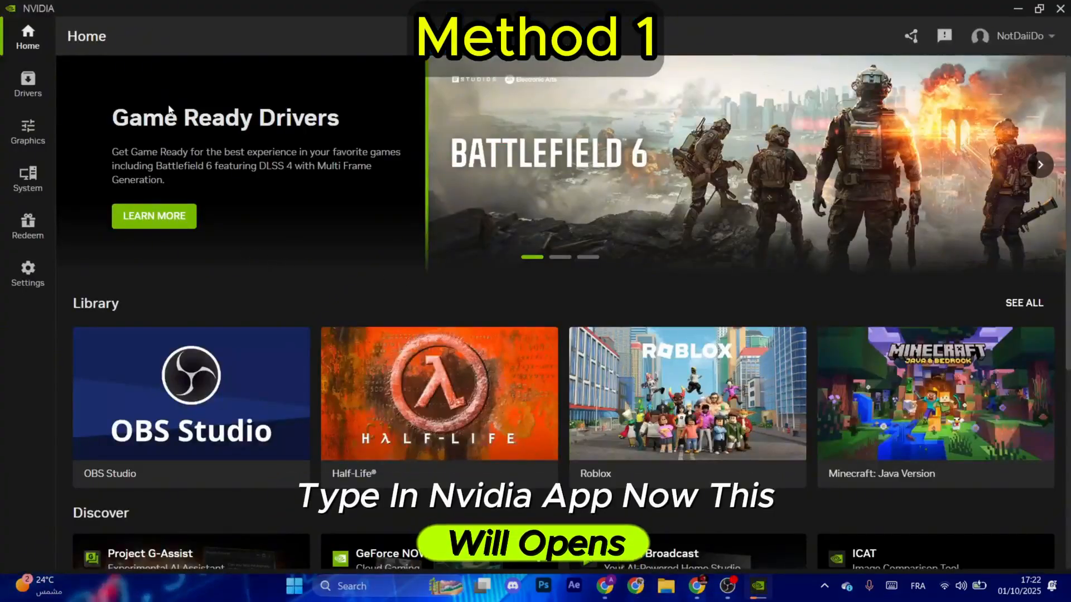
left_click(27, 84)
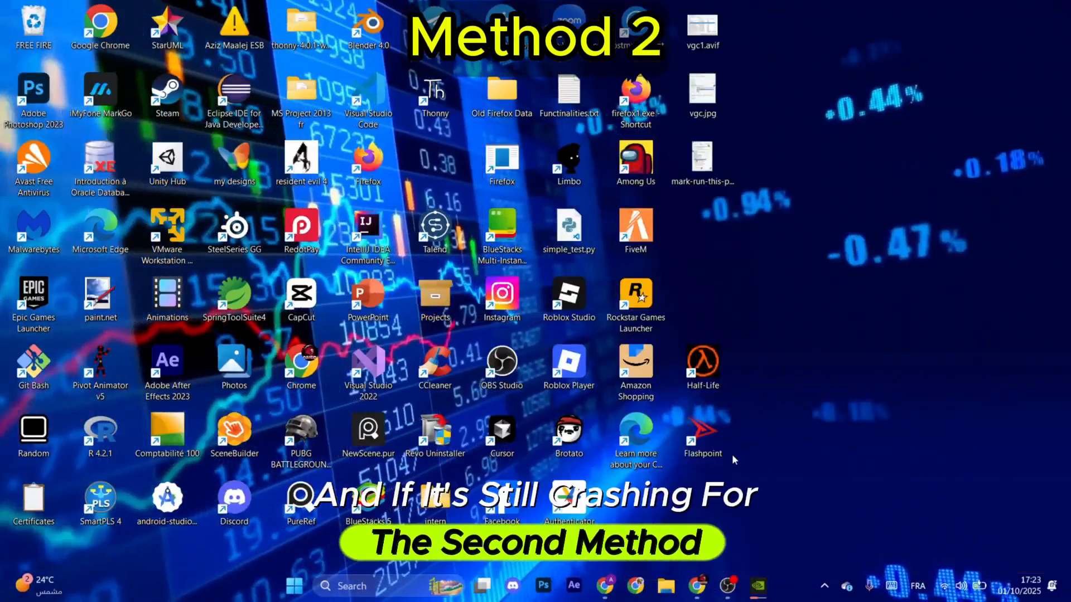
Launch Settings from the taskbar and go to the Windows Update page
left_click(352, 586)
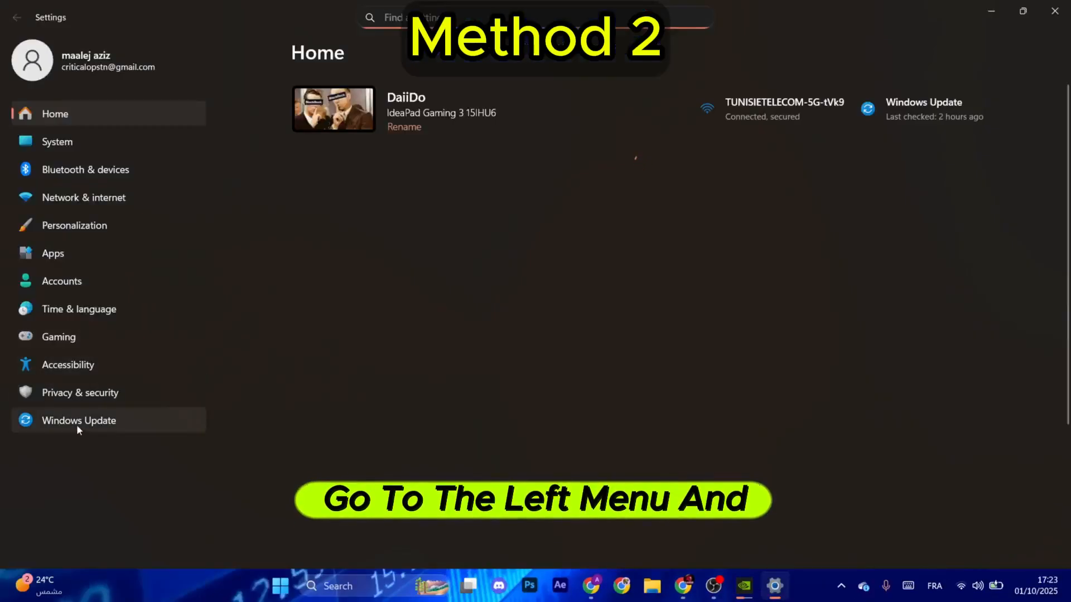
left_click(79, 420)
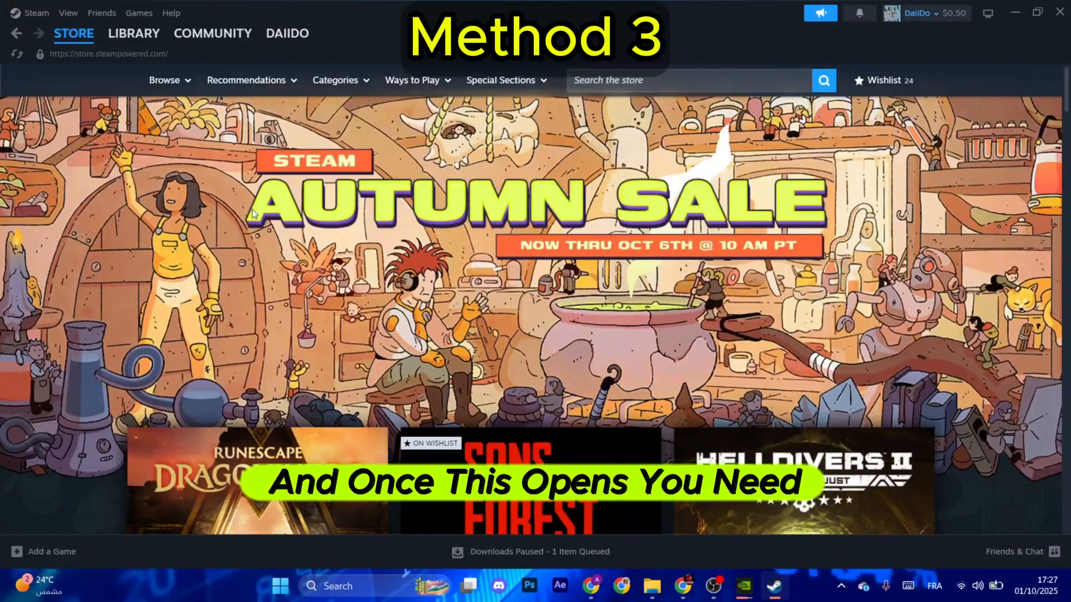
Verify integrity of Rust's game files from its Properties > Installed Files in the Steam library
left_click(133, 33)
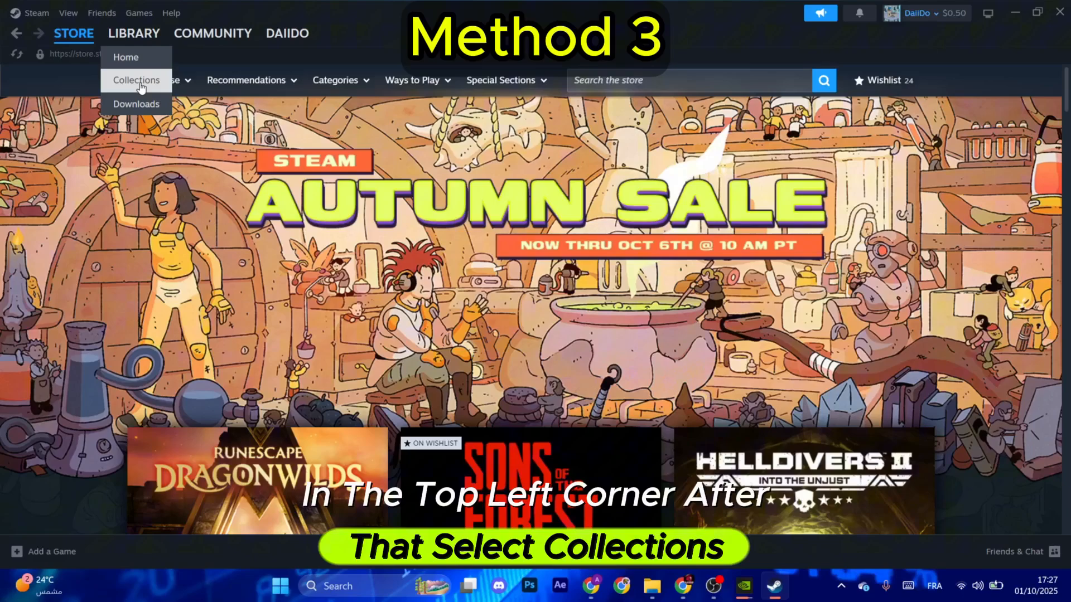
left_click(136, 80)
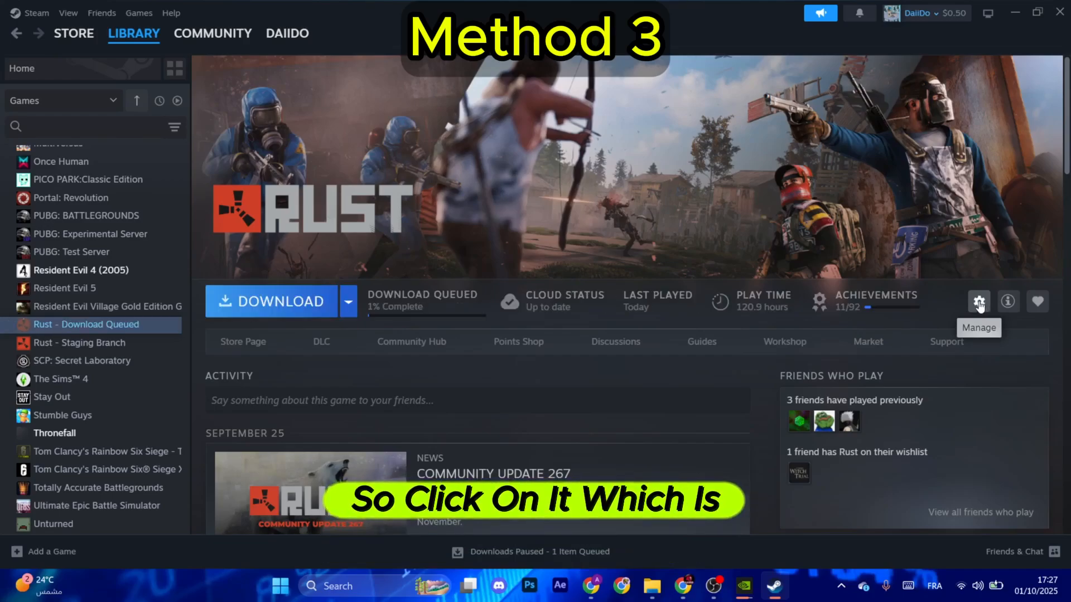
left_click(978, 301)
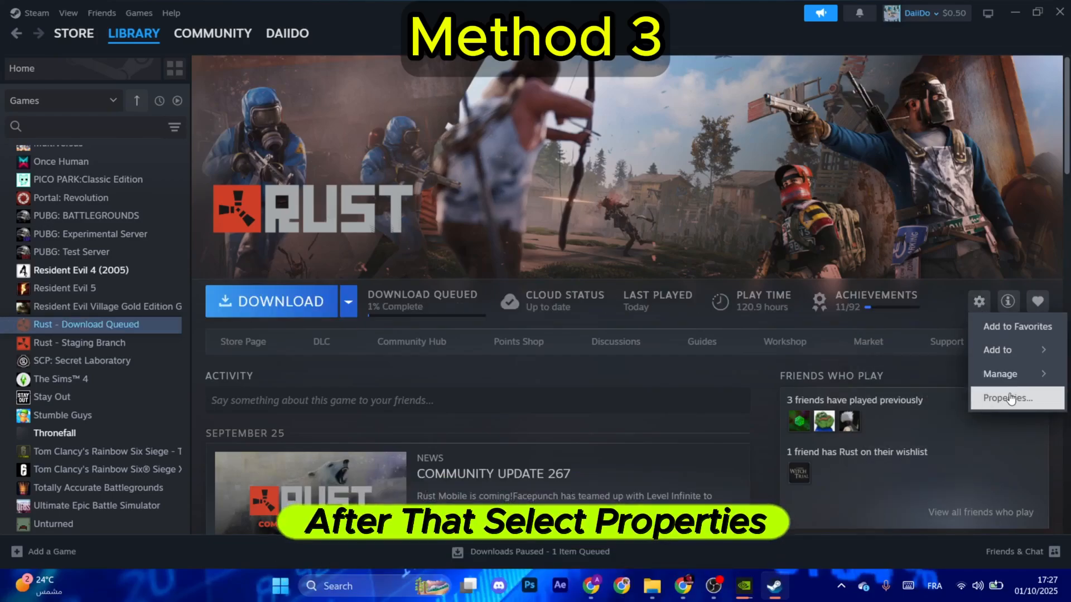
left_click(1009, 398)
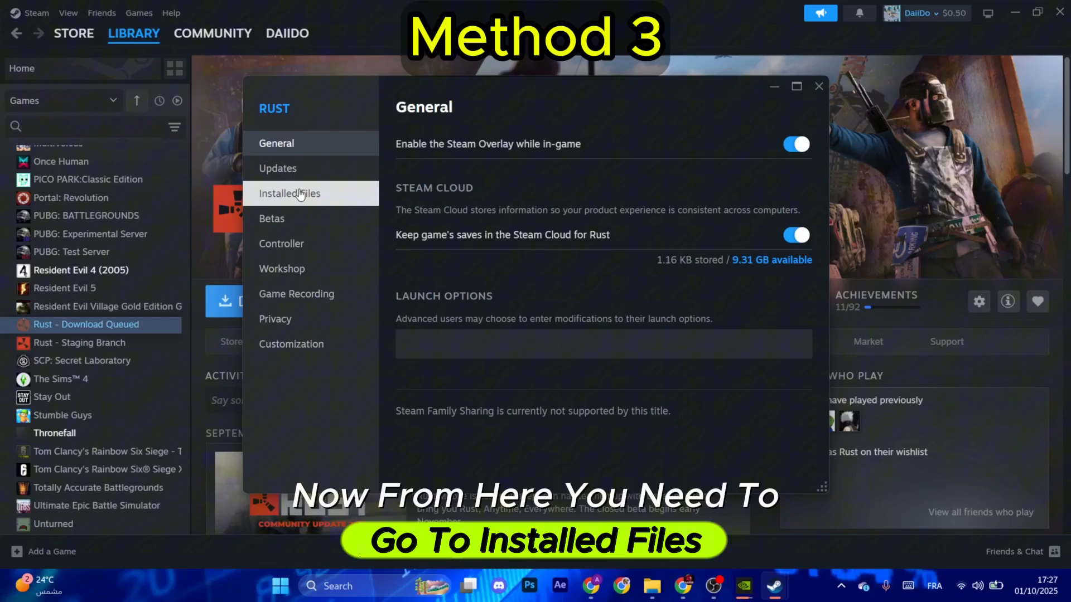
left_click(289, 194)
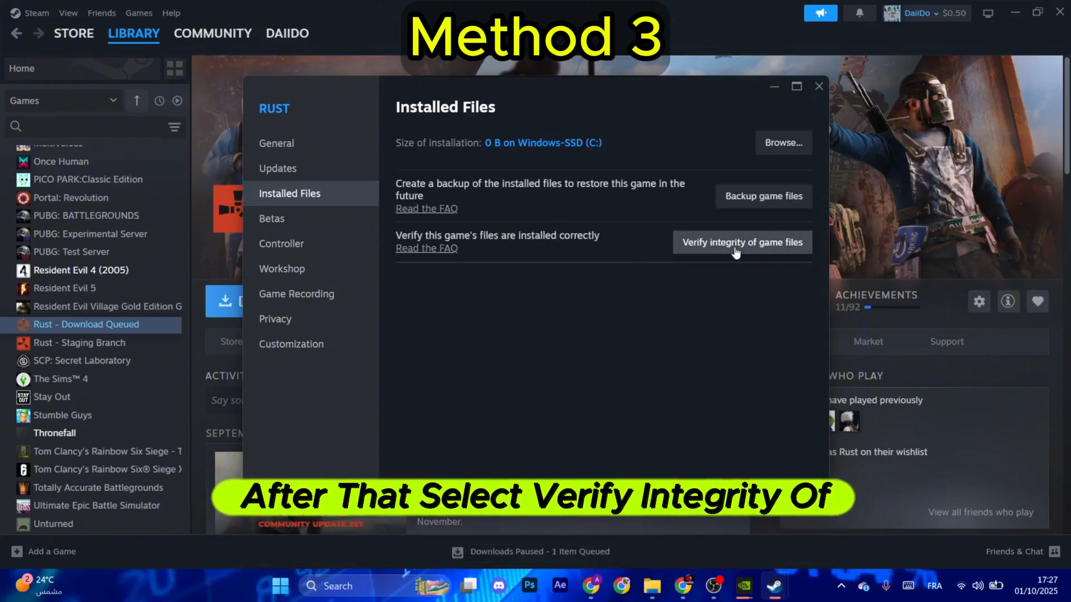
left_click(741, 243)
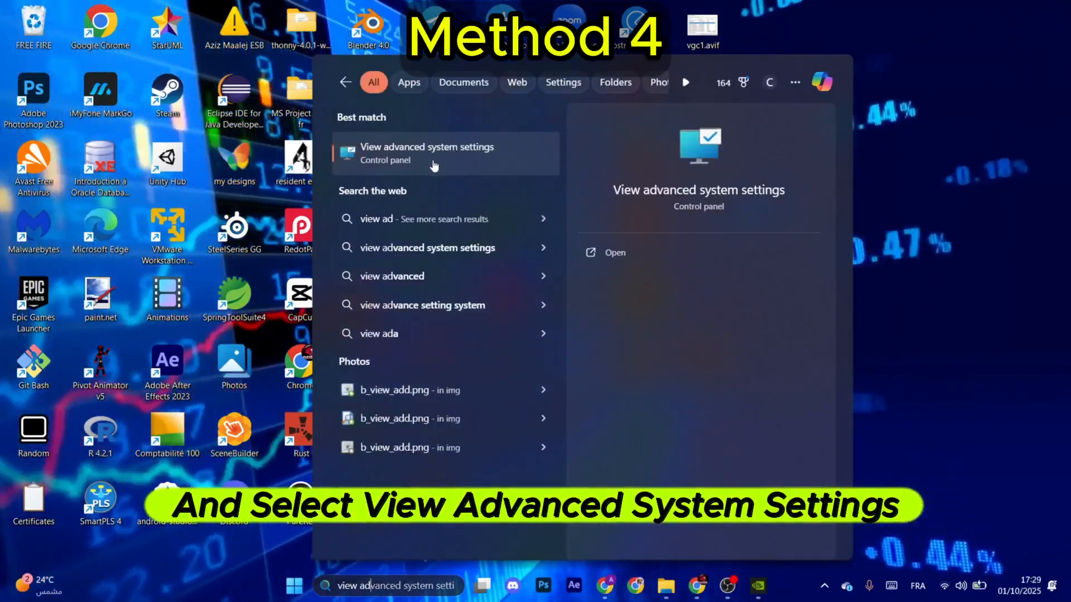
Open the Virtual Memory dialog from Advanced System Settings' Performance options
left_click(427, 152)
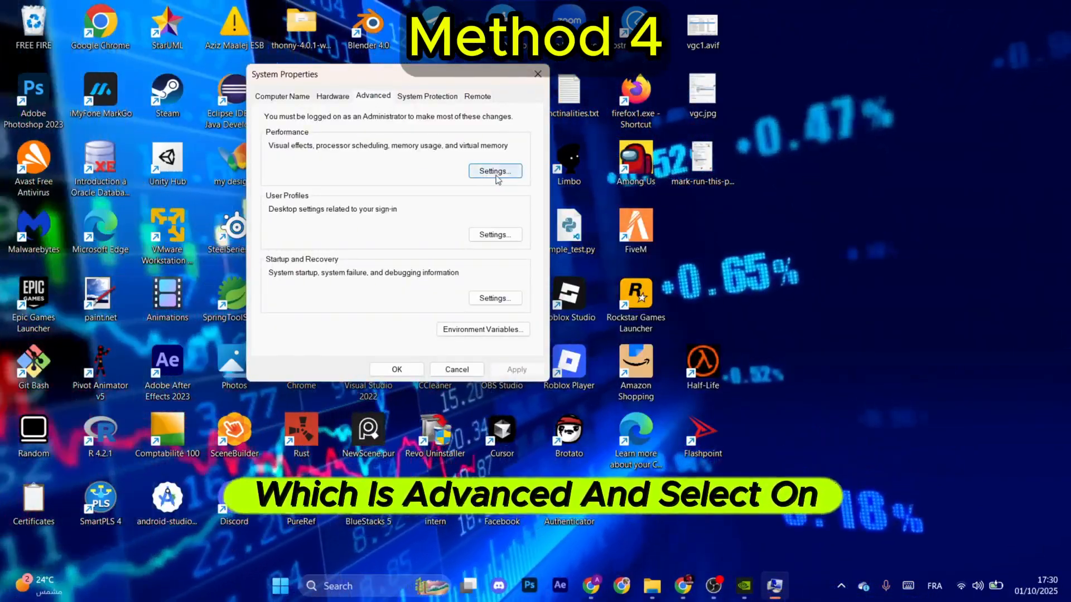
left_click(493, 171)
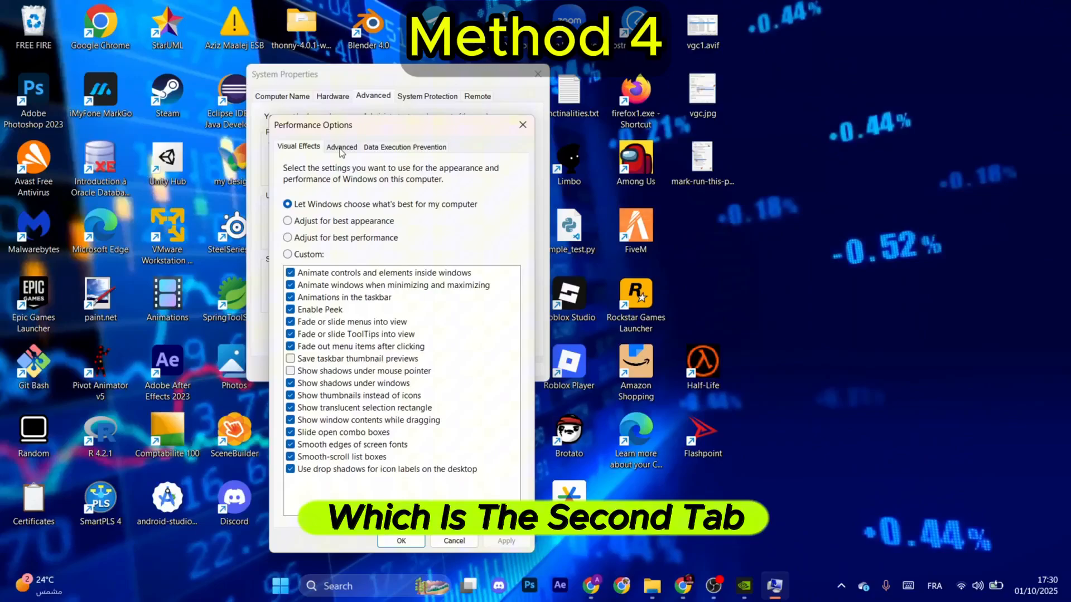
left_click(341, 146)
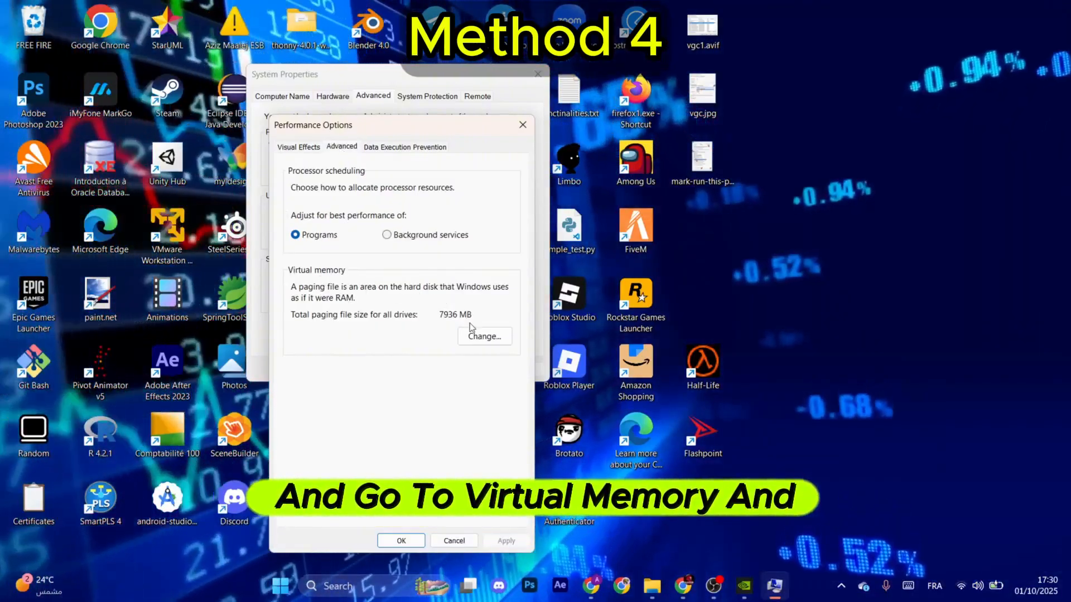
left_click(484, 336)
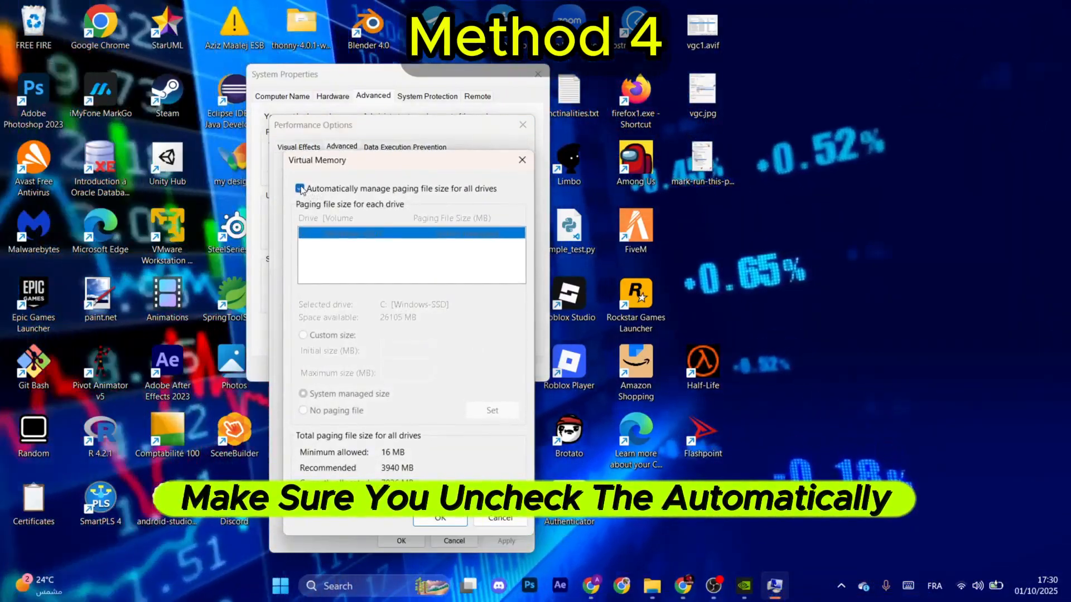
Disable automatic paging, set a custom 4090 MB paging file on drive C, and confirm
left_click(300, 189)
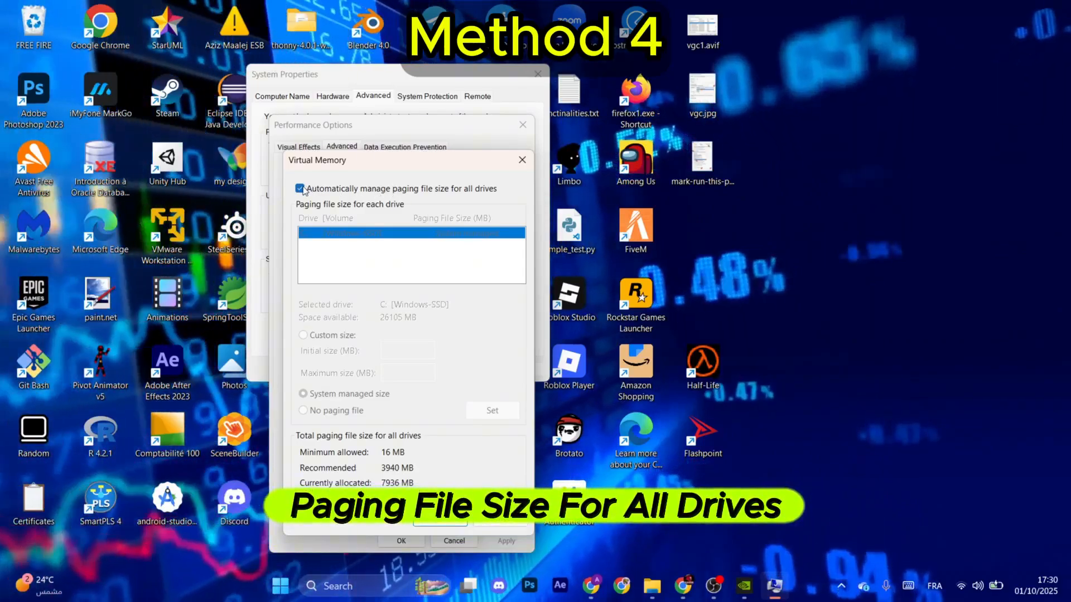
left_click(300, 189)
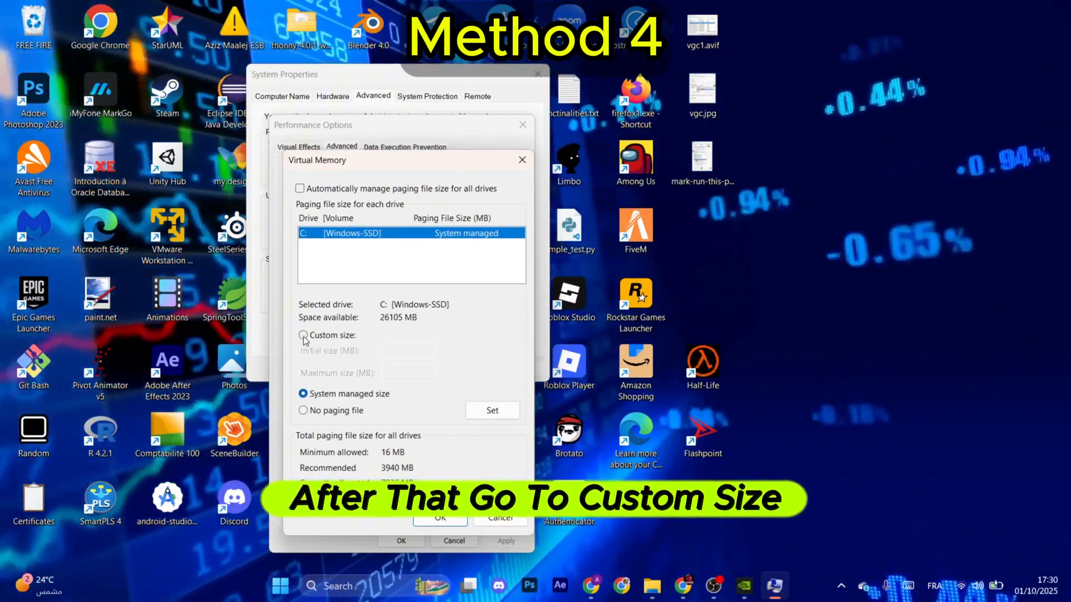
type("40")
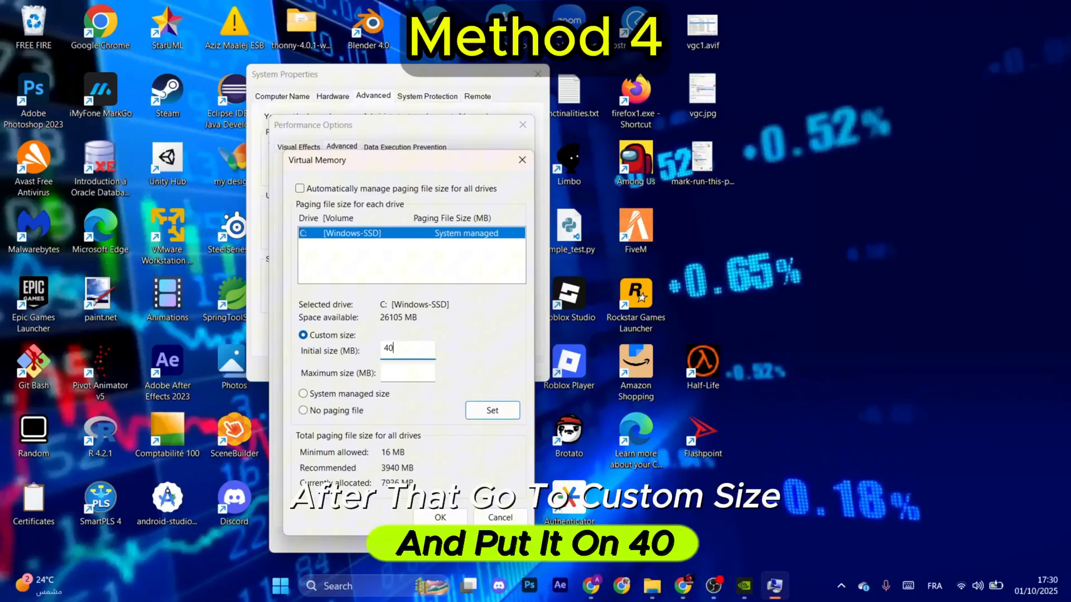
type("4")
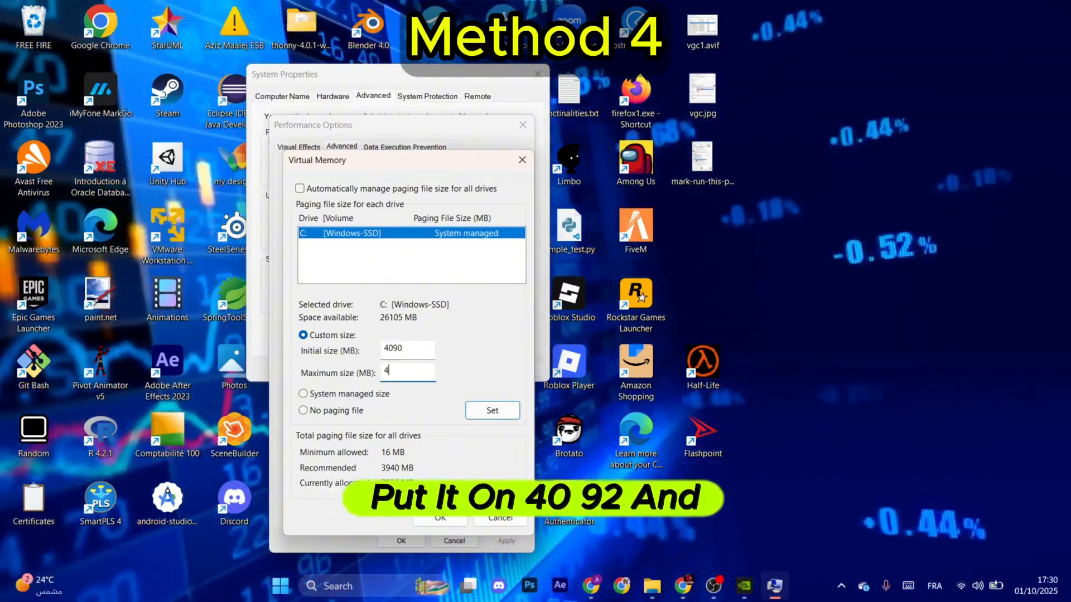
left_click(491, 410)
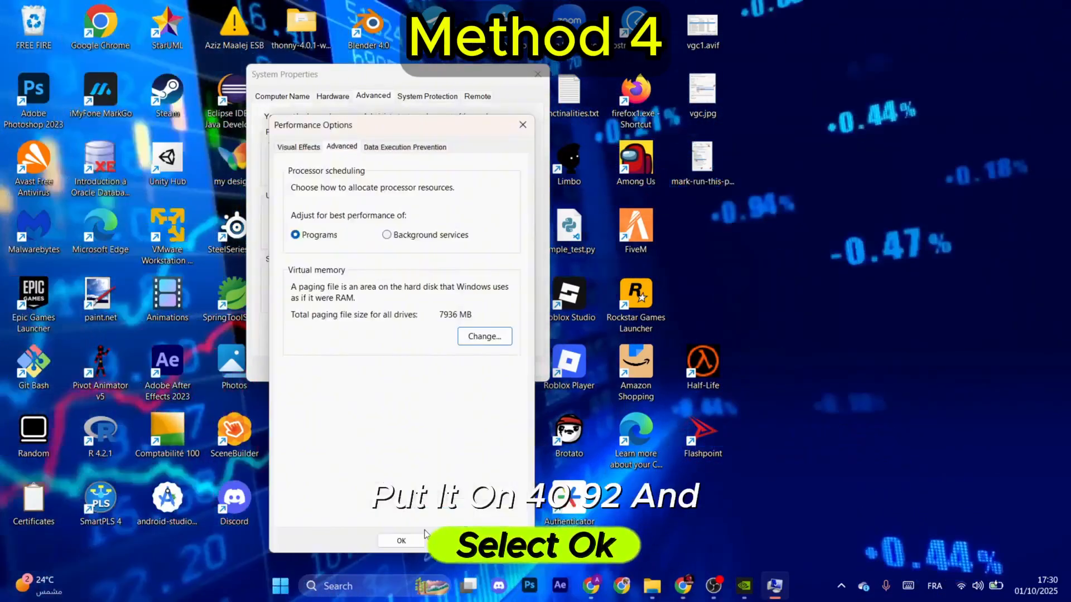
left_click(401, 541)
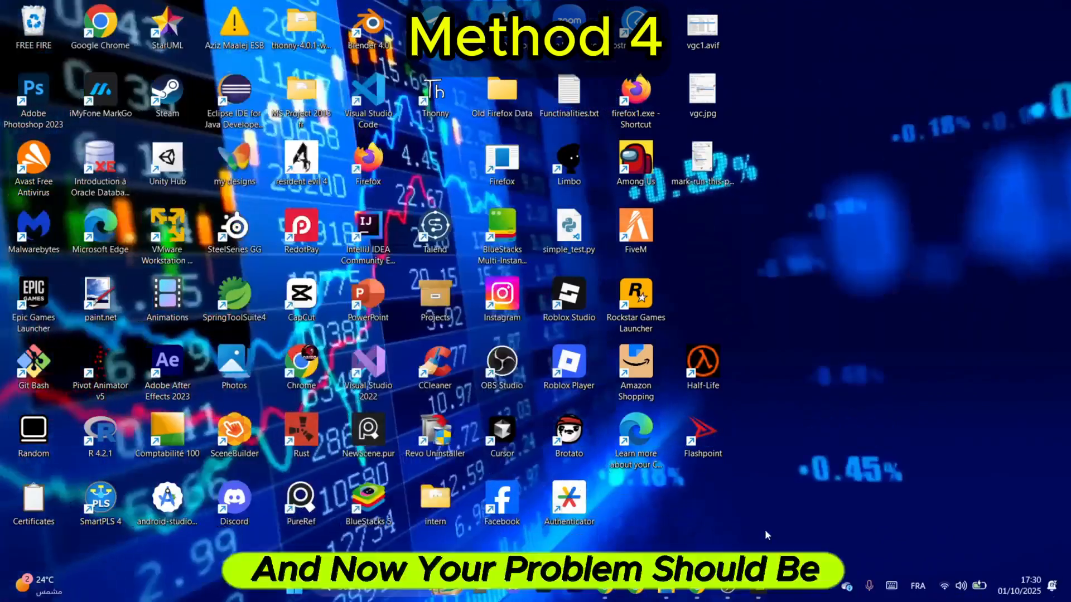